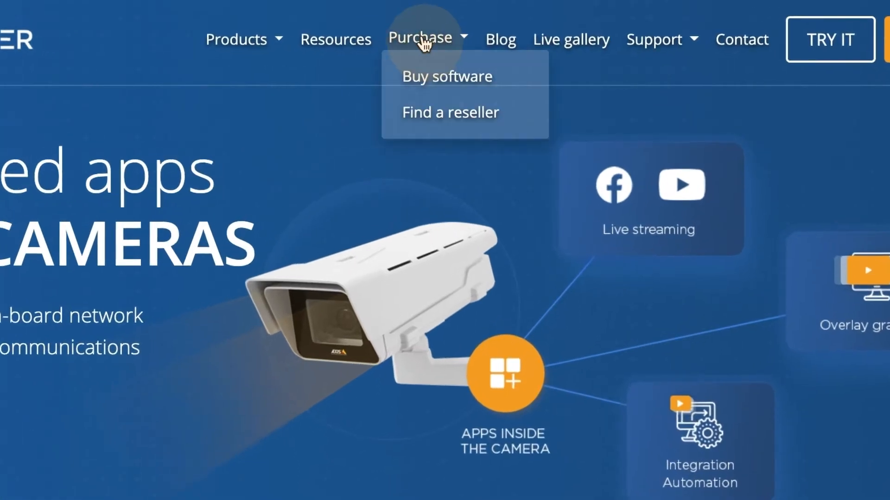
- Request the 30-day free trial of CamOverlay App from the Buy software page
{"action": "left_click", "coordinate": [447, 76]}
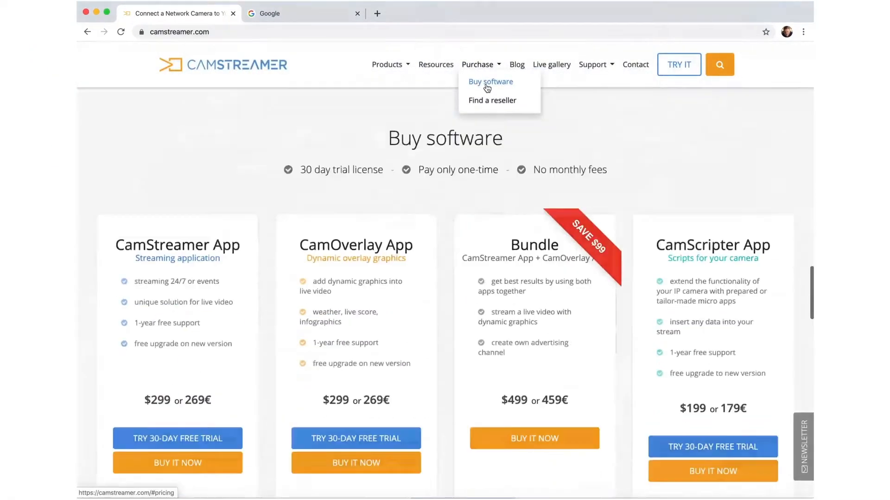
{"action": "left_click", "coordinate": [356, 439]}
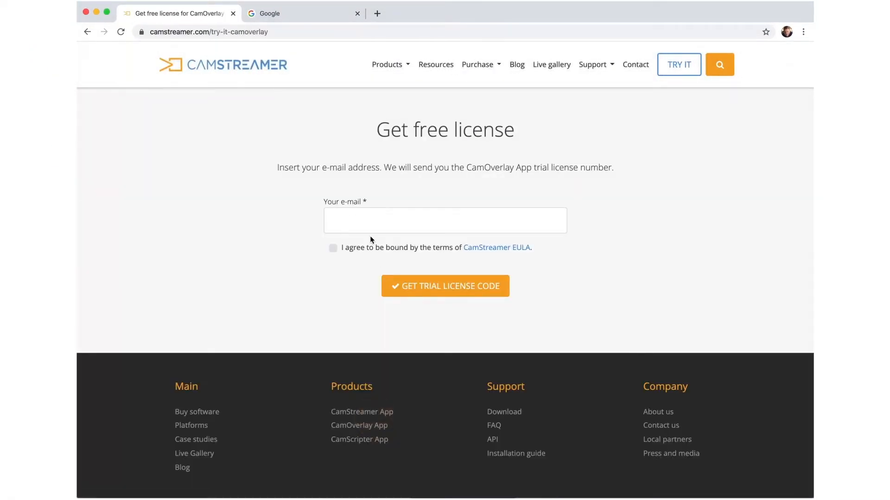
{"action": "left_click", "coordinate": [444, 220]}
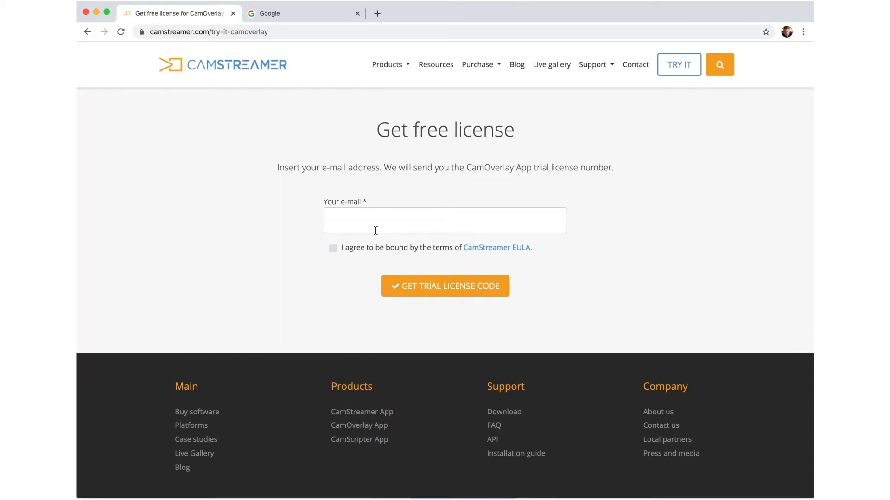
{"action": "type", "text": "patrik.hrube"}
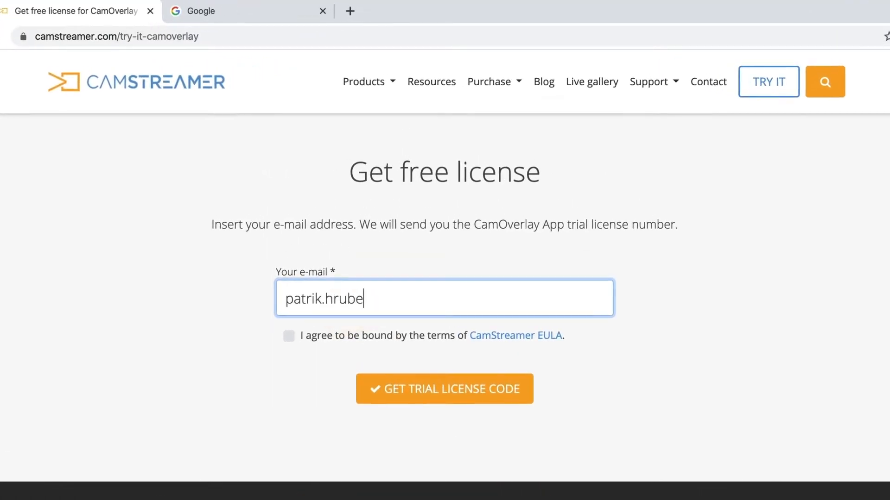
{"action": "left_click", "coordinate": [288, 335]}
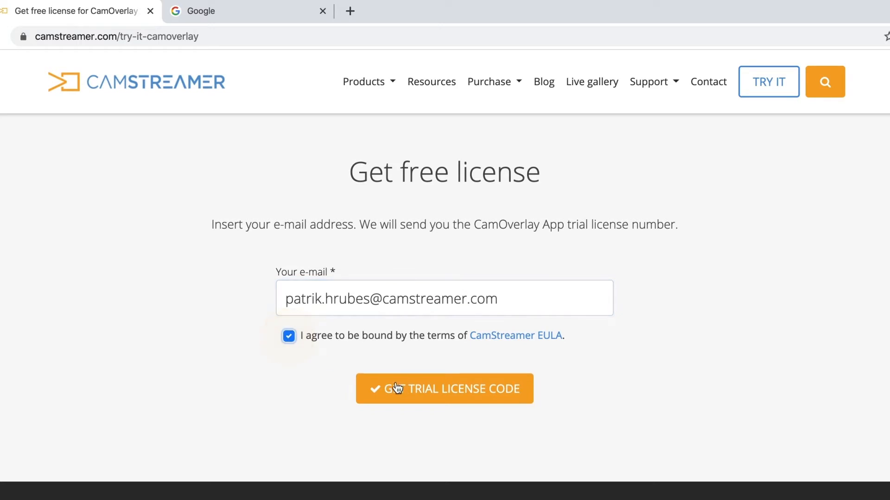
{"action": "left_click", "coordinate": [444, 388]}
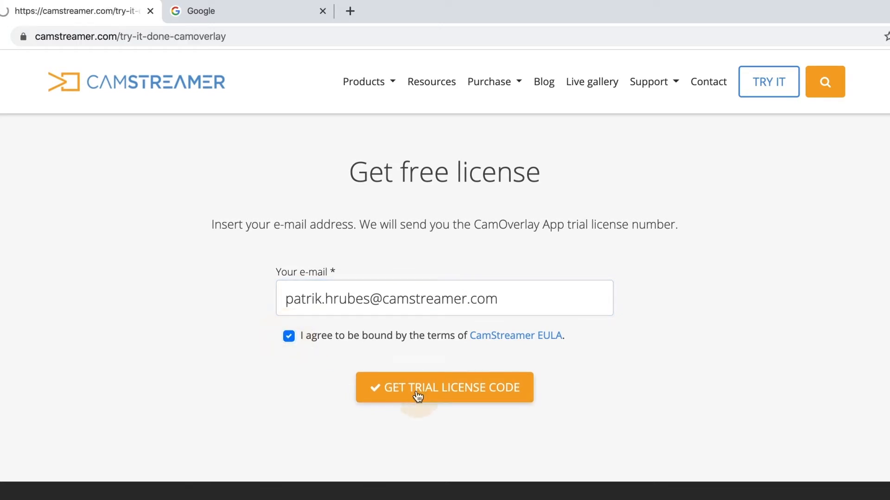
{"action": "left_click", "coordinate": [444, 388]}
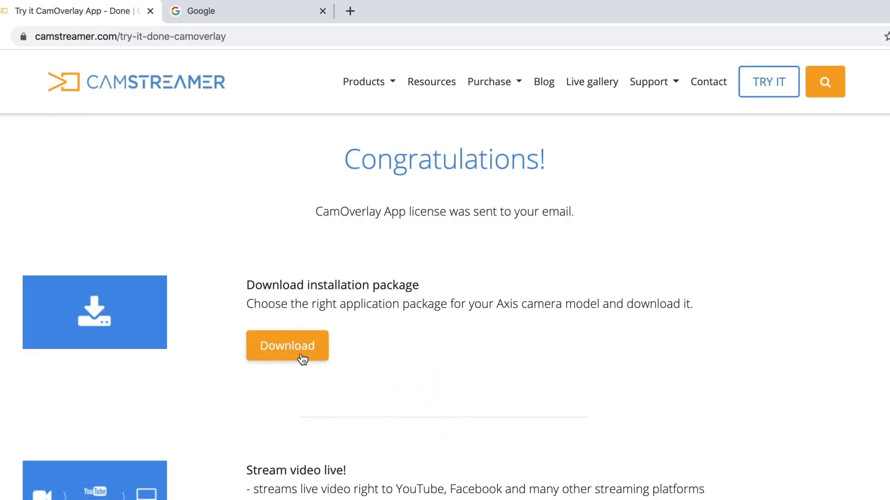
- Download CamOverlay App v1.13.6 for the P1375 camera, dismissing the compatibility notice
{"action": "left_click", "coordinate": [286, 346]}
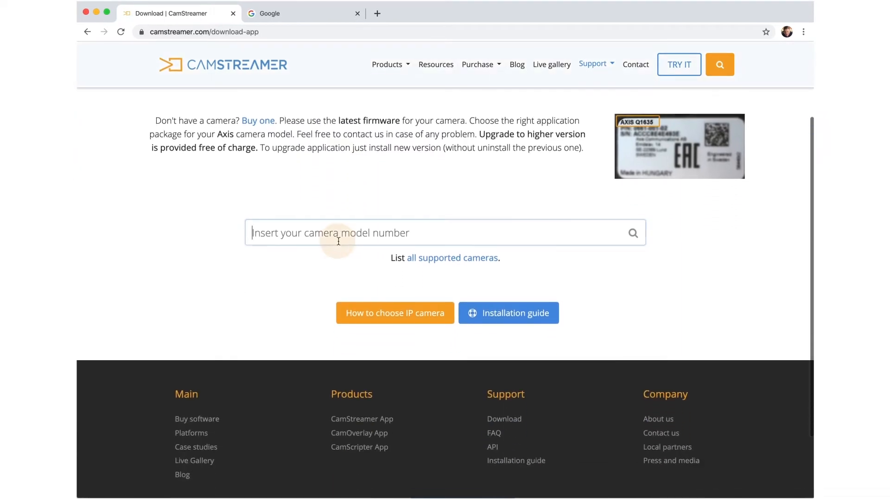
{"action": "type", "text": "p1375"}
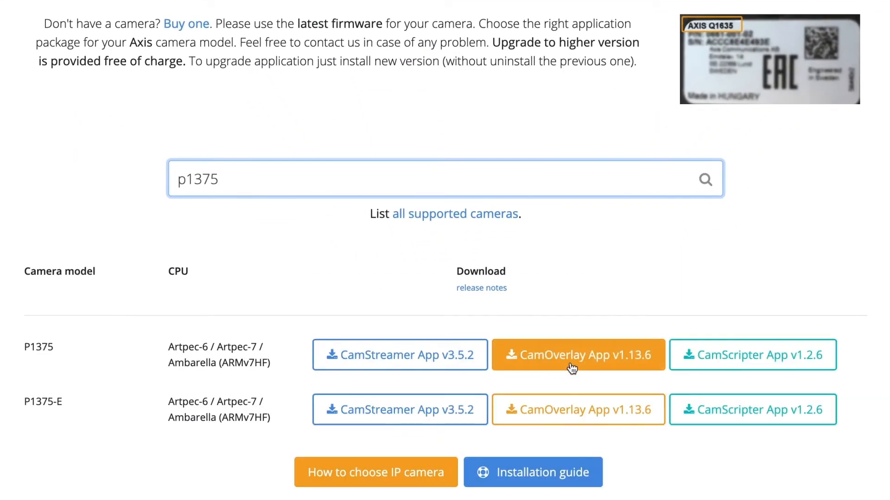
{"action": "left_click", "coordinate": [577, 355]}
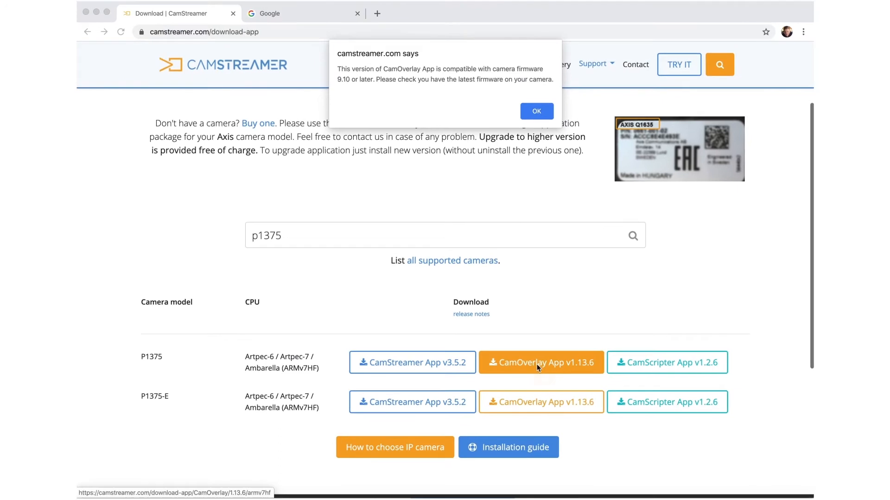
{"action": "left_click", "coordinate": [535, 111]}
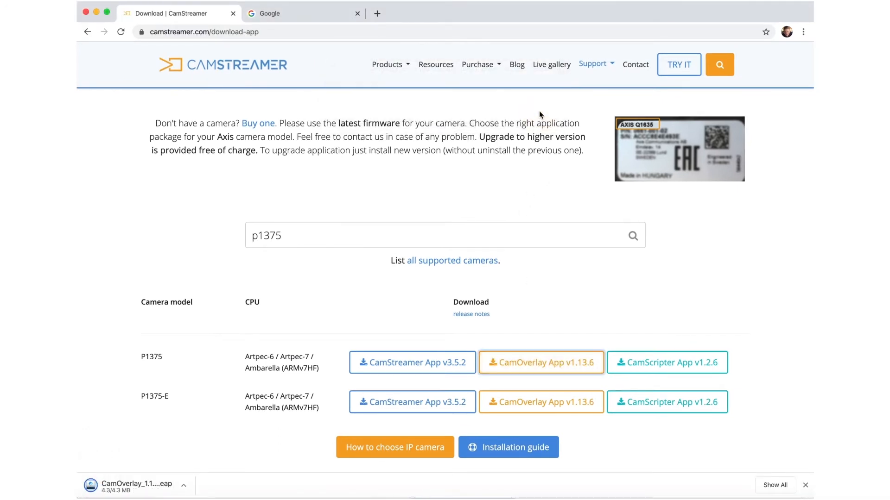
{"action": "left_click", "coordinate": [304, 13]}
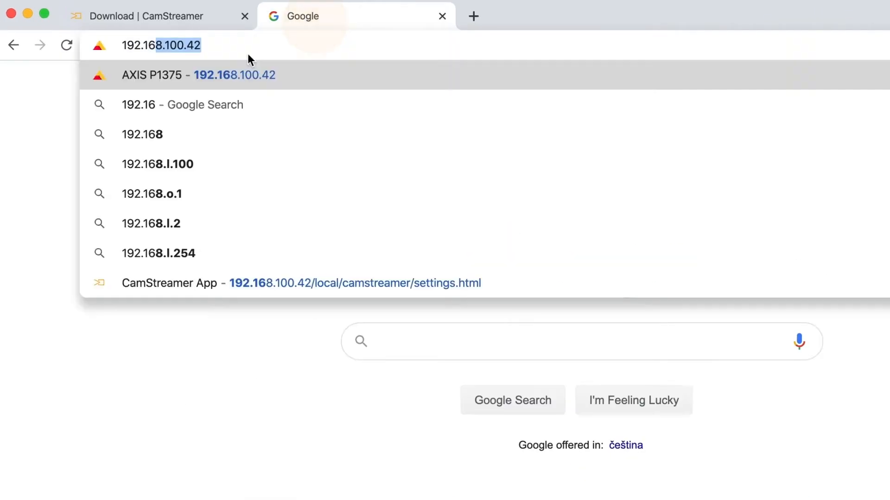
- Reach the AXIS P1375 camera's Apps settings and start adding a new app
{"action": "left_click", "coordinate": [198, 75]}
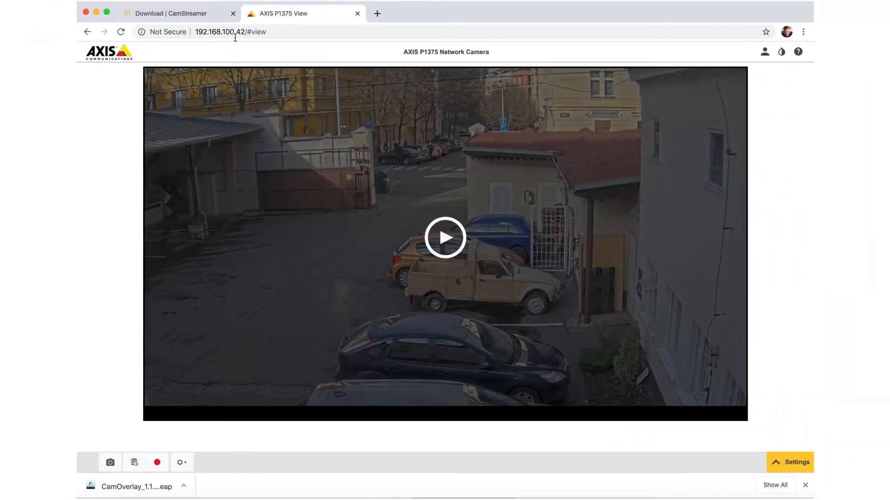
{"action": "left_click", "coordinate": [789, 462]}
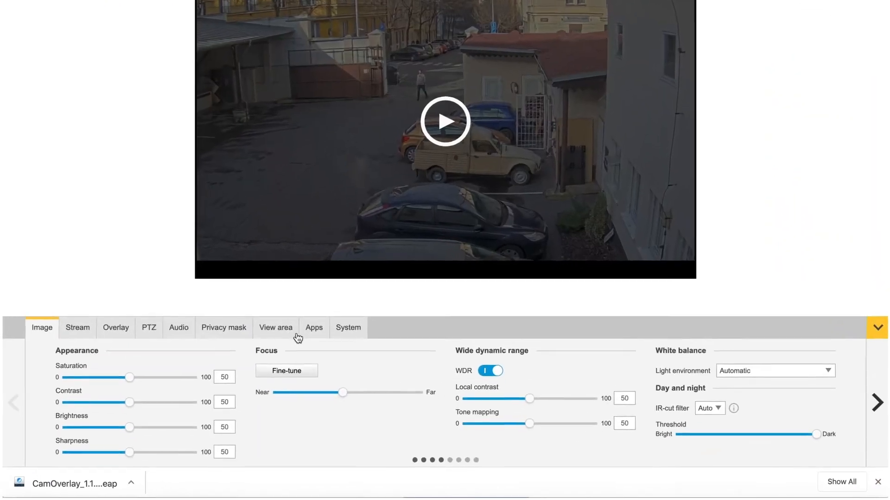
{"action": "left_click", "coordinate": [313, 327]}
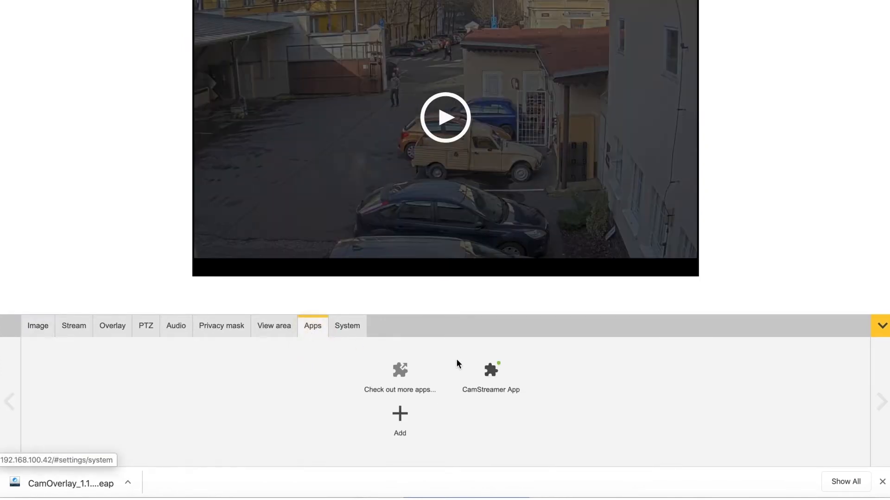
{"action": "left_click", "coordinate": [399, 419]}
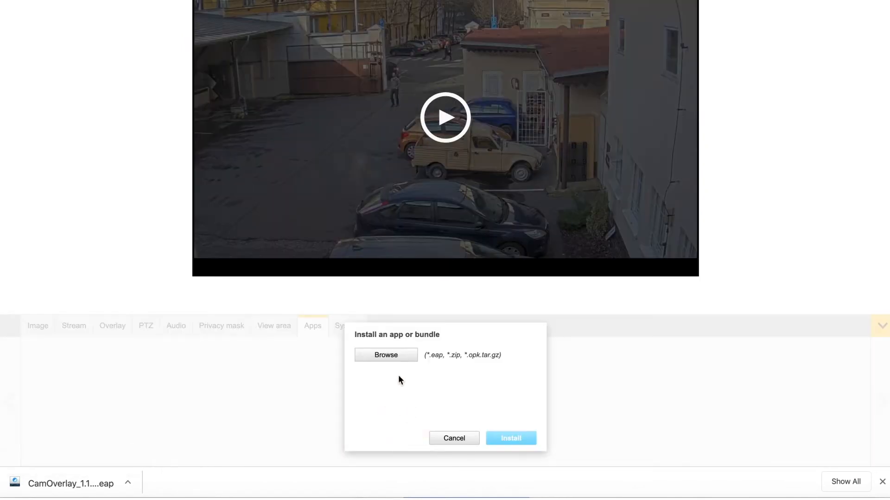
- Install the downloaded CamOverlay App .eap package on the camera
{"action": "left_click", "coordinate": [386, 355]}
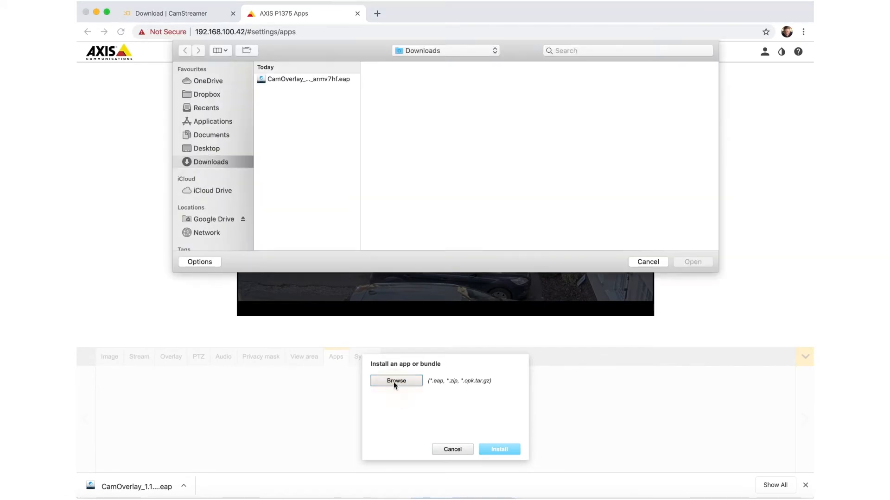
{"action": "left_click", "coordinate": [307, 78]}
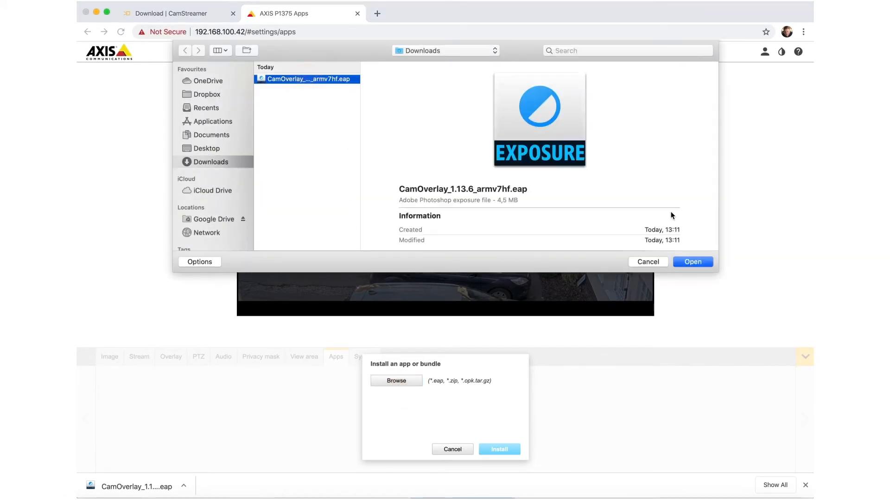
{"action": "left_click", "coordinate": [691, 262]}
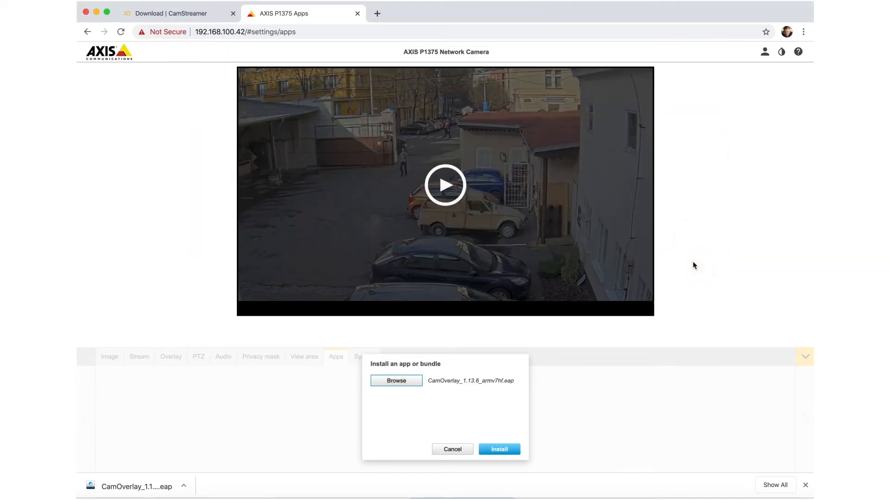
{"action": "left_click", "coordinate": [499, 448]}
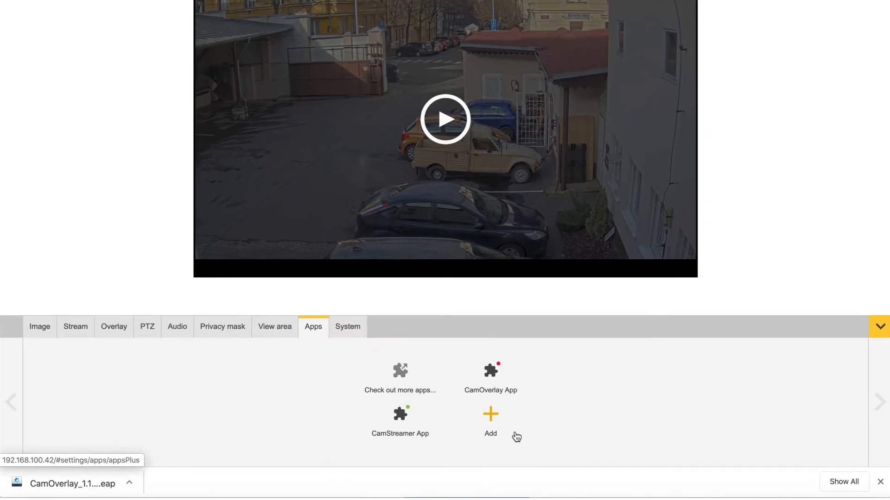
- Launch CamOverlay App, activate the trial license, and start creating a new overlay service
{"action": "left_click", "coordinate": [489, 377]}
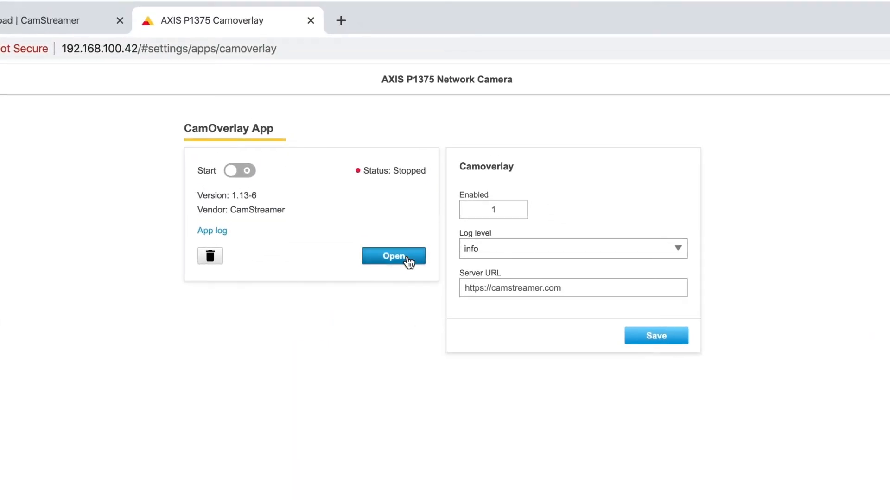
{"action": "left_click", "coordinate": [393, 256]}
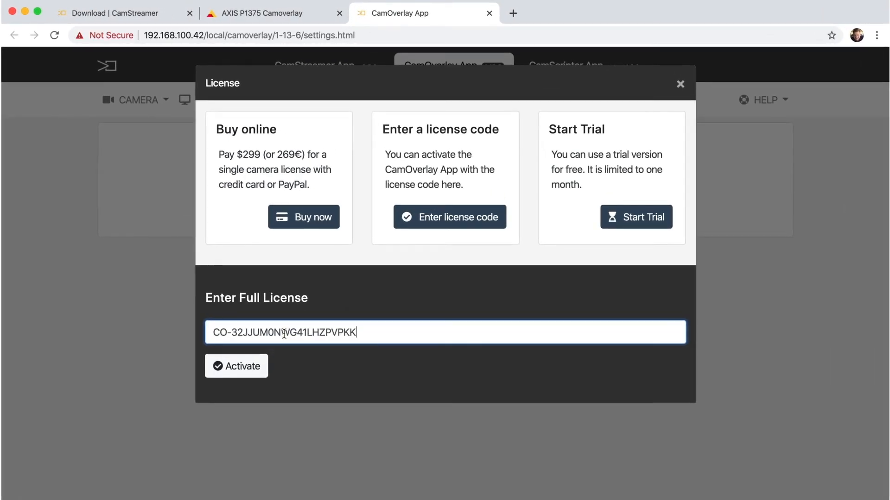
{"action": "left_click", "coordinate": [237, 366]}
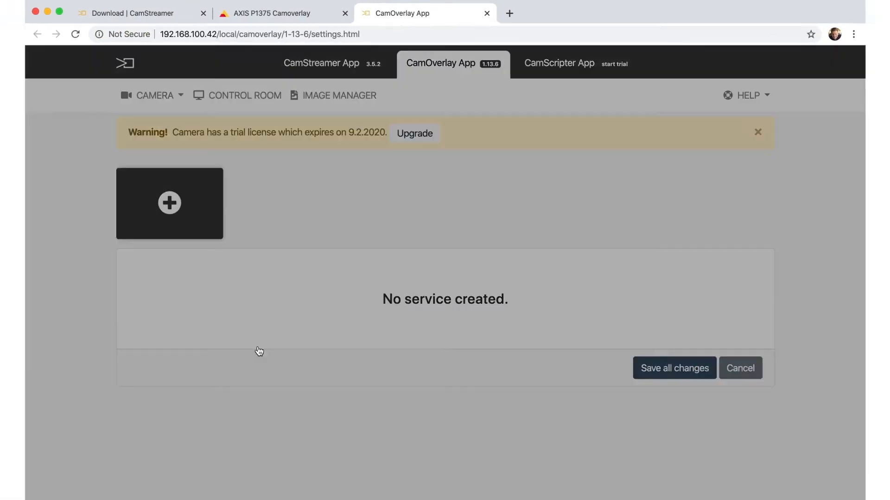
{"action": "left_click", "coordinate": [169, 203]}
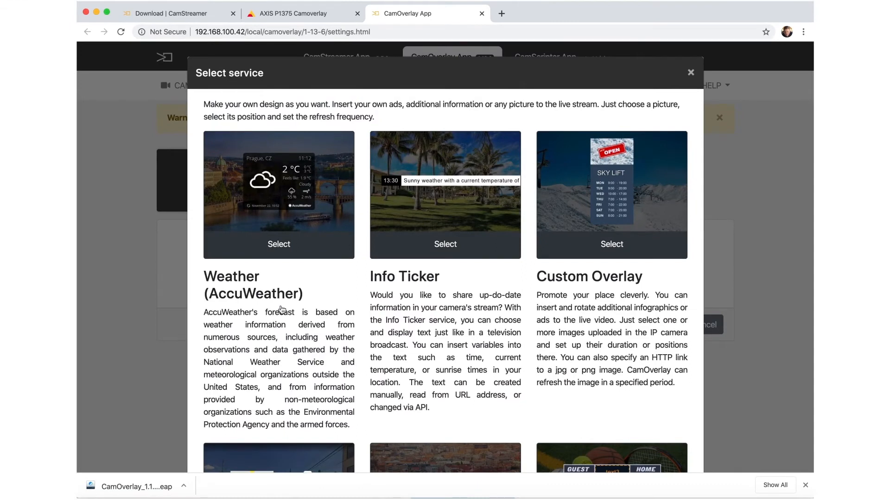